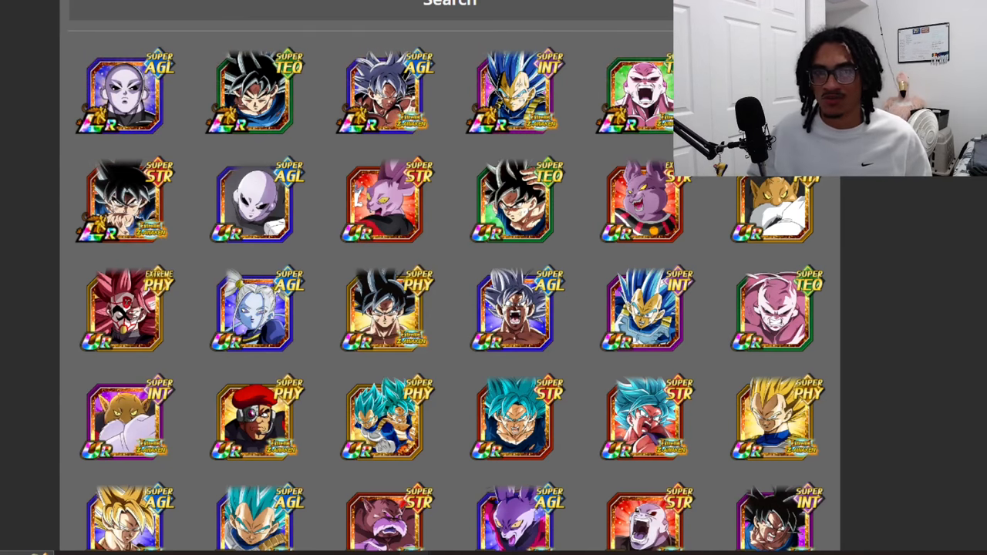
Scroll the Dokkan Battle category results down to the SSR cards and bring up the Universe 11 document.
left_click(770, 204)
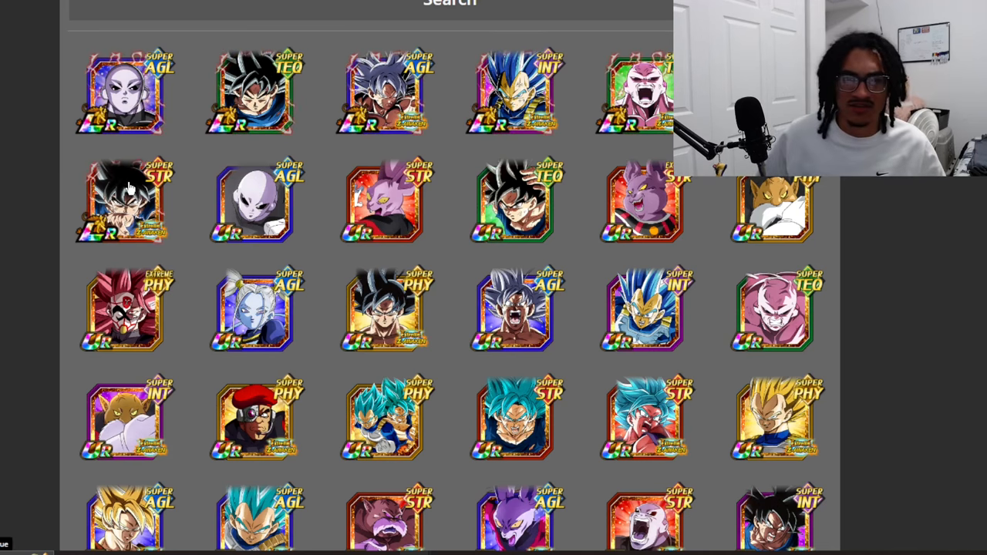
mouse_move(8, 158)
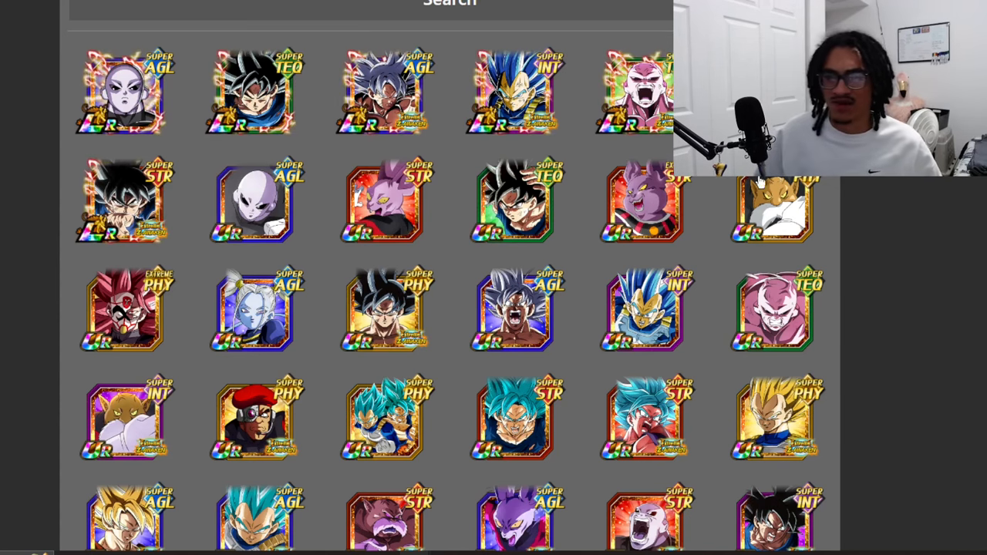
scroll("down", 3)
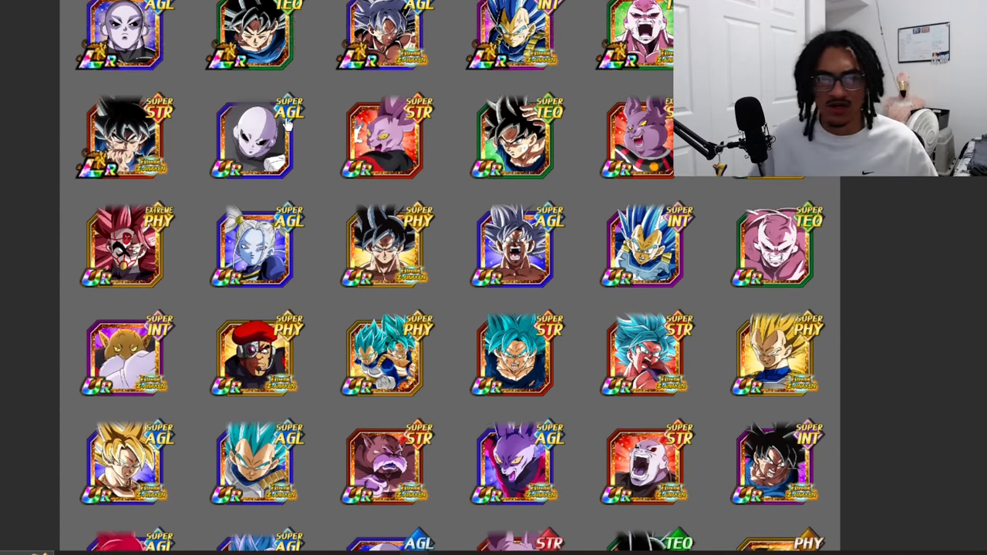
scroll("down", 3)
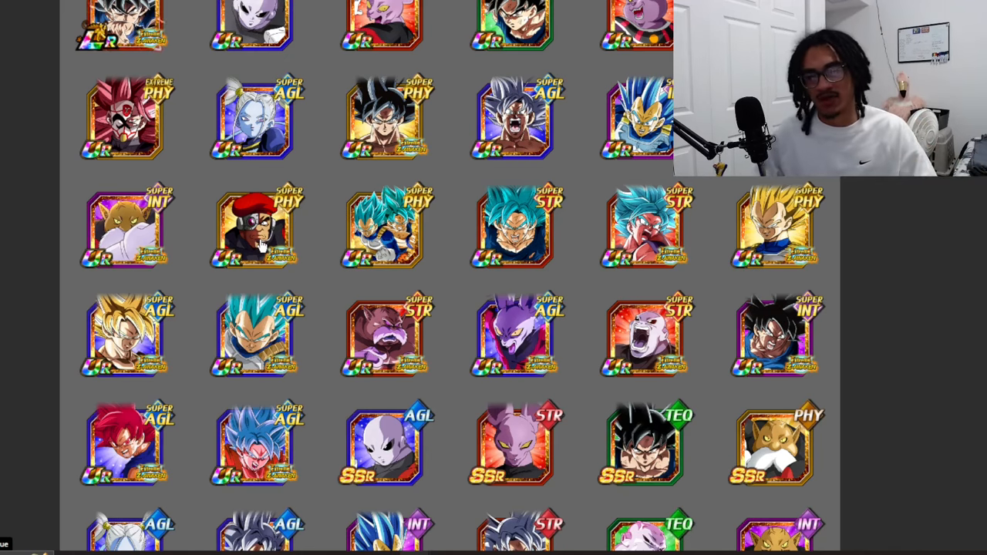
scroll("down", 3)
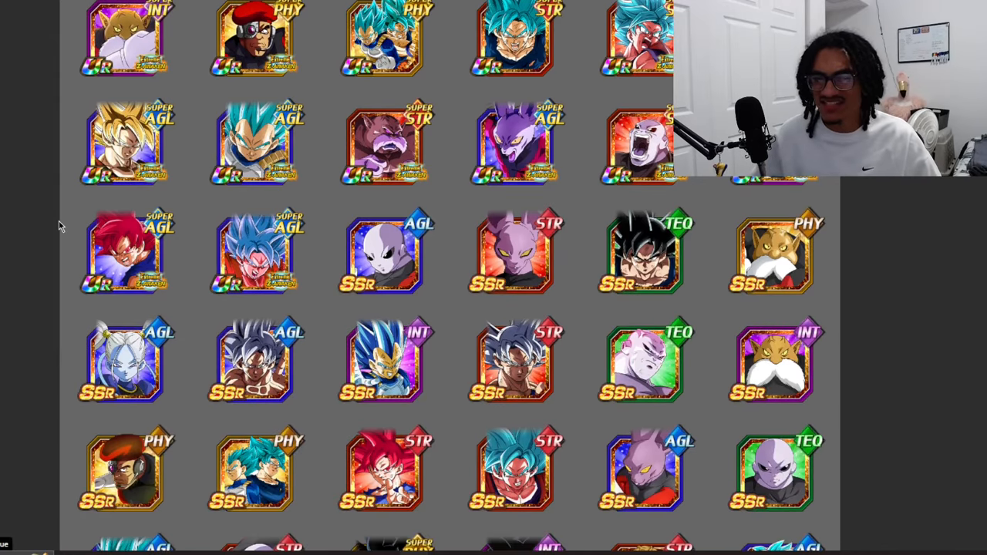
scroll("down", 3)
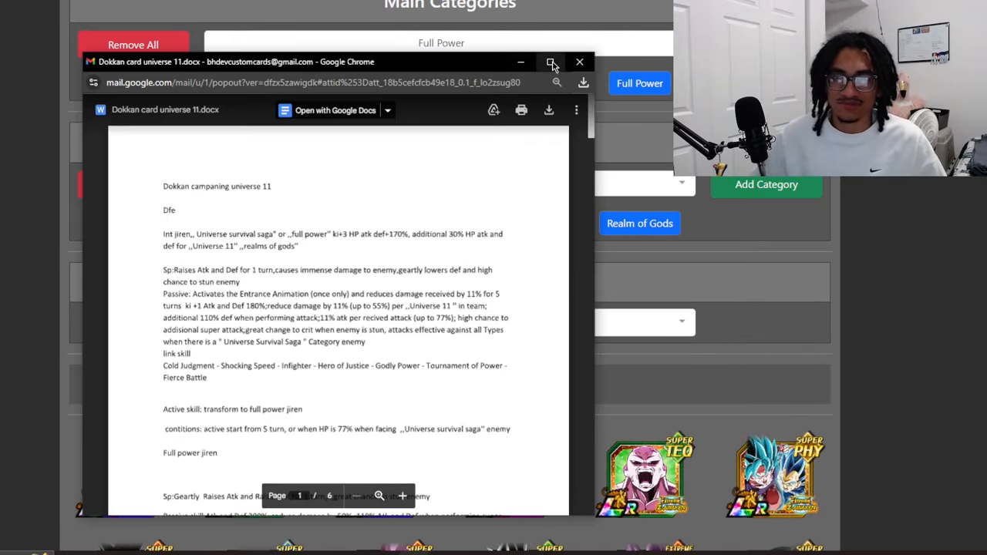
Maximize the Universe 11 attachment preview so the document fills the screen.
left_click(553, 62)
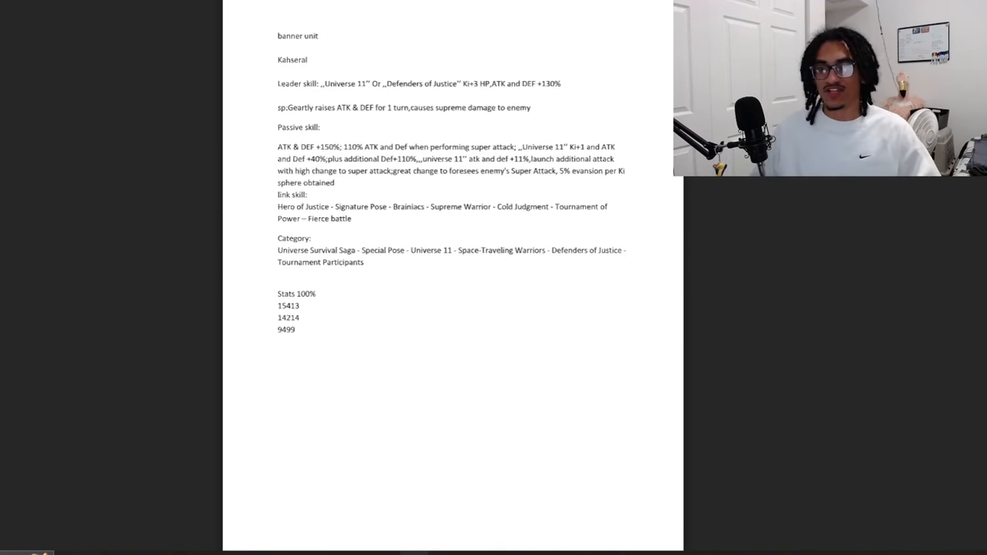
Page through the document past the Jiren art and Kahseral card to LR AGL God Toppo.
scroll("down", 3)
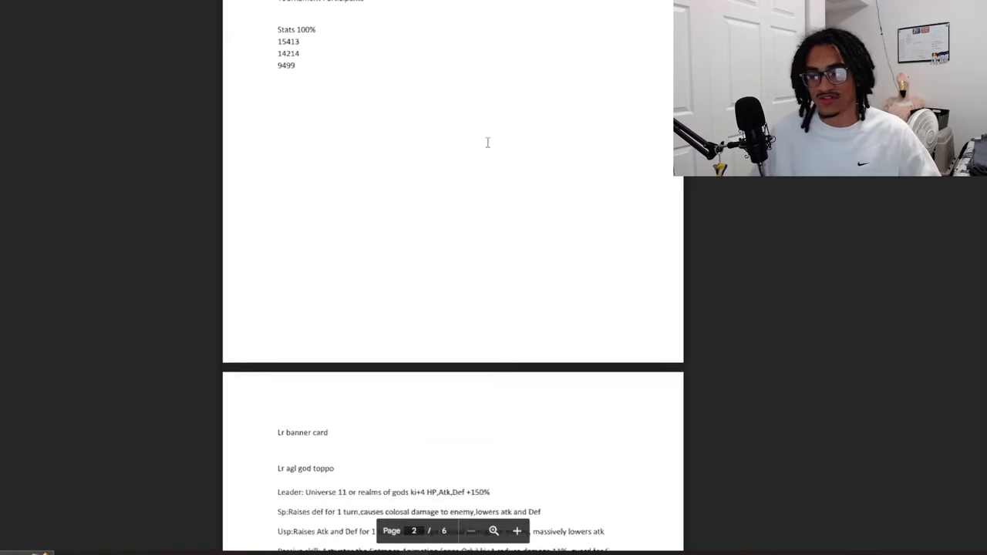
scroll("down", 3)
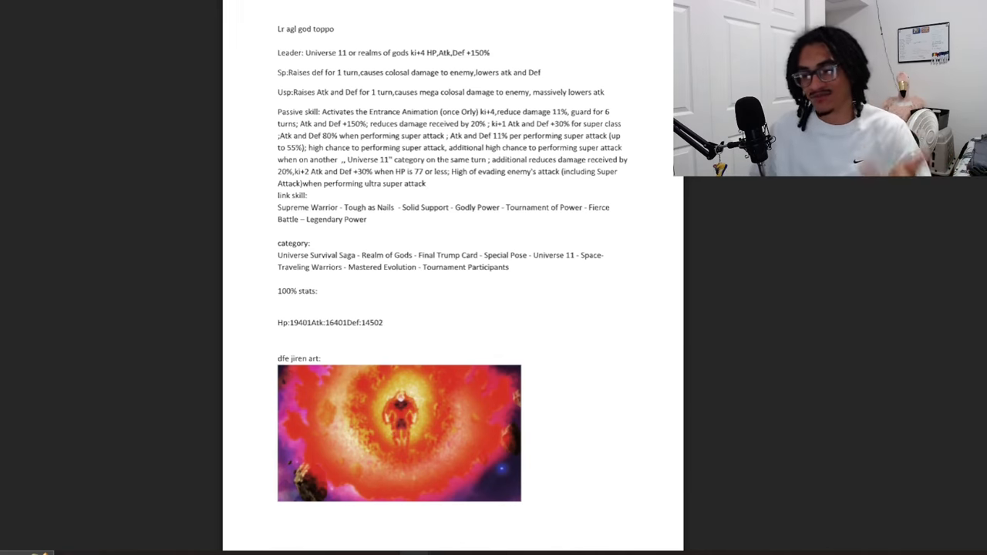
scroll("down", 3)
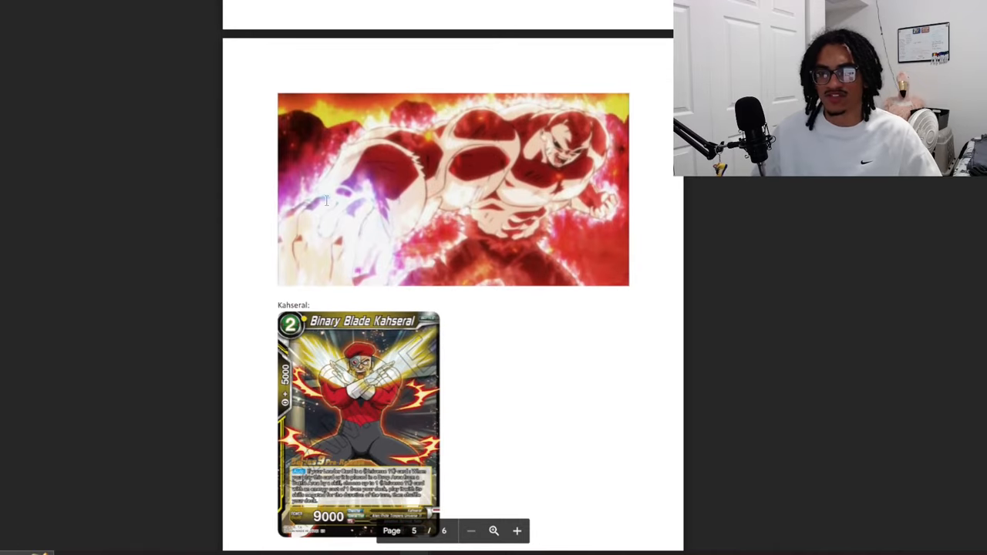
scroll("down", 3)
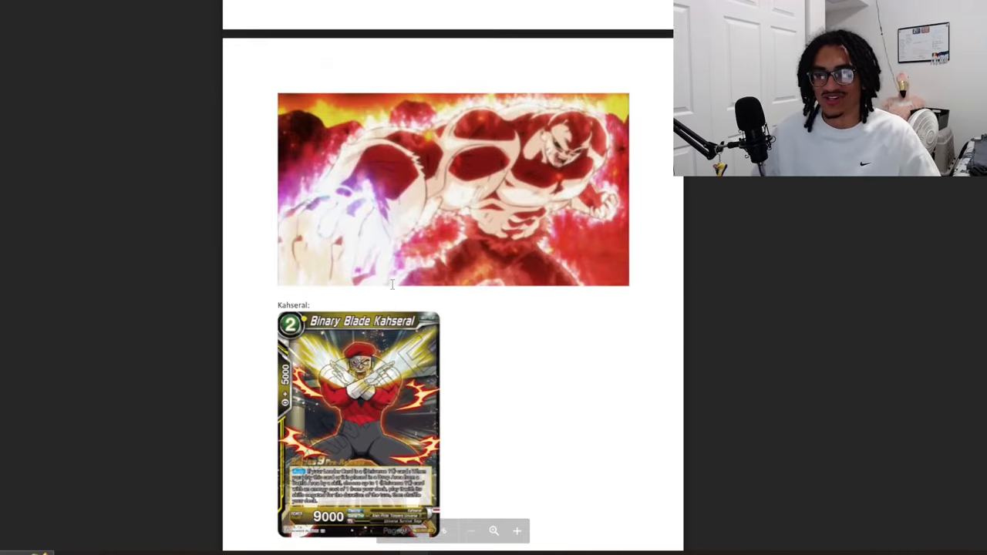
scroll("down", 3)
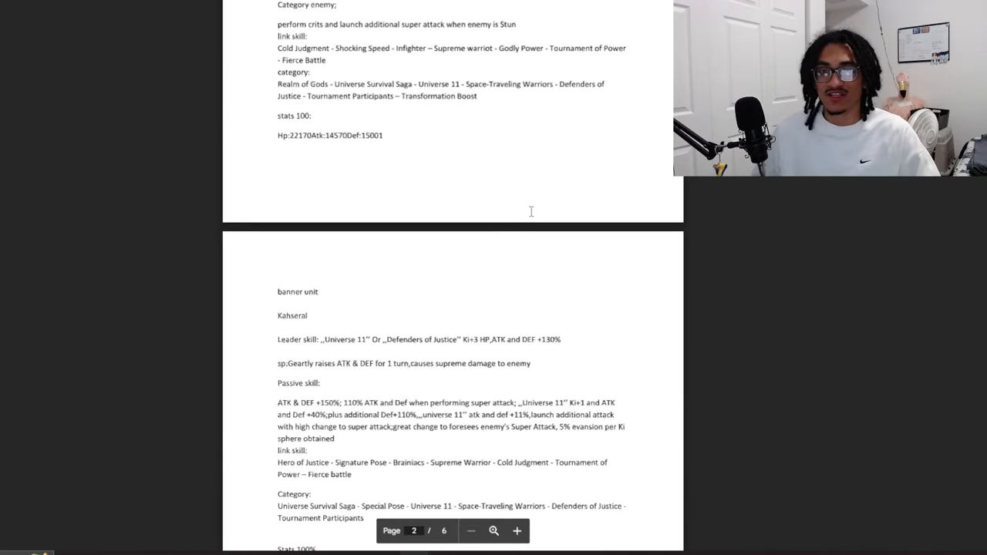
scroll("down", 3)
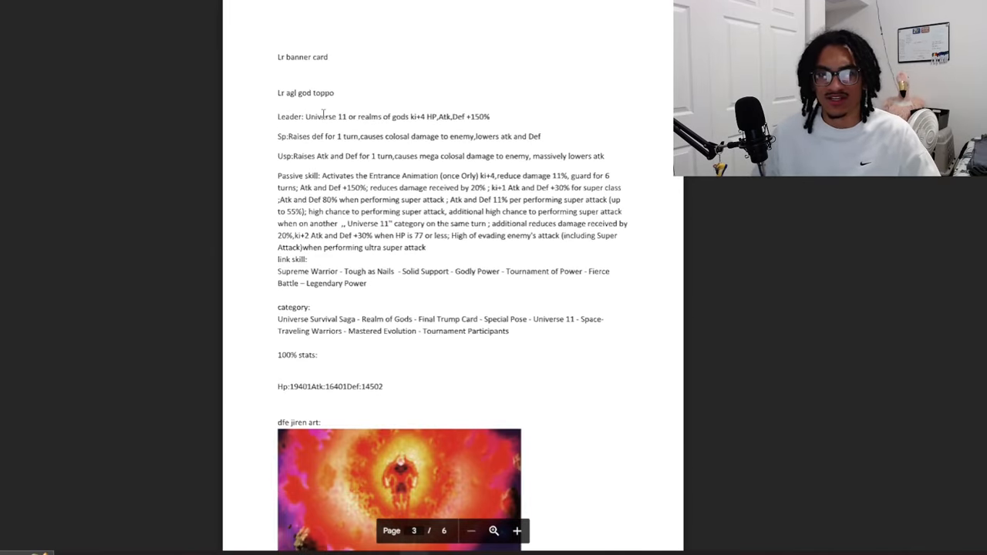
Drag the preview back to page 1 with the Jiren and Full Power Jiren details.
left_click_drag(382, 117, 490, 117)
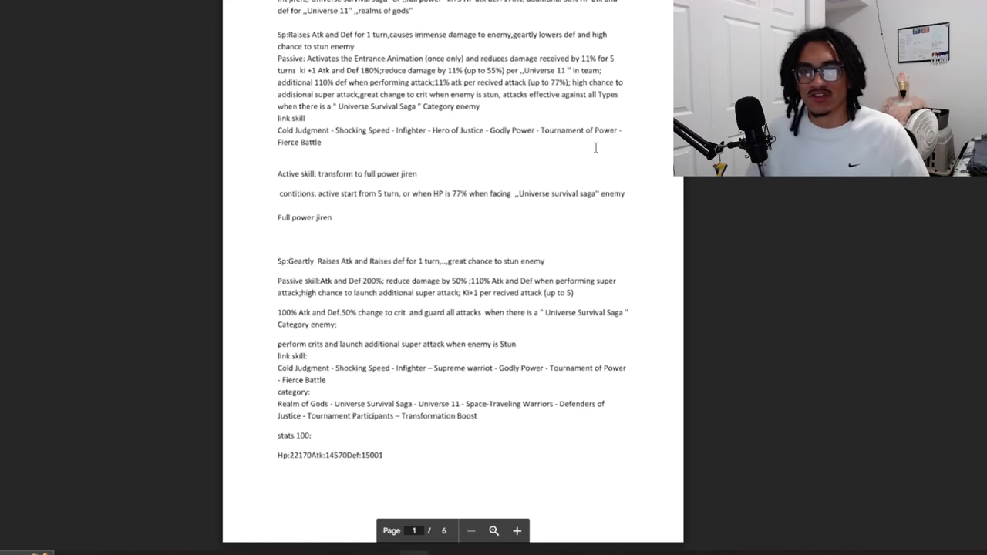
left_click_drag(278, 58, 482, 106)
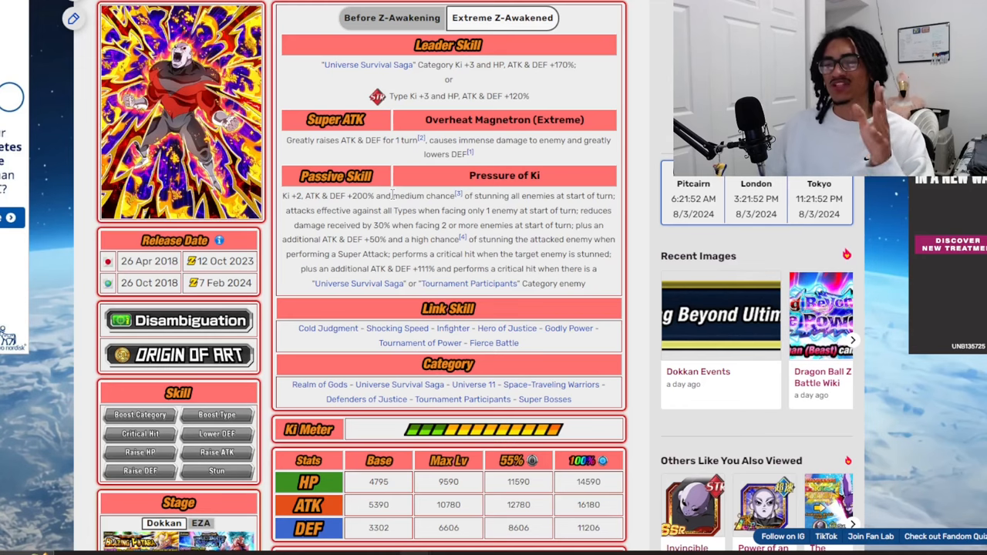
Compare the document with the wiki's Extreme Z-Awakened Jiren card, Pressure of Ki passive and stats.
left_click_drag(393, 196, 609, 211)
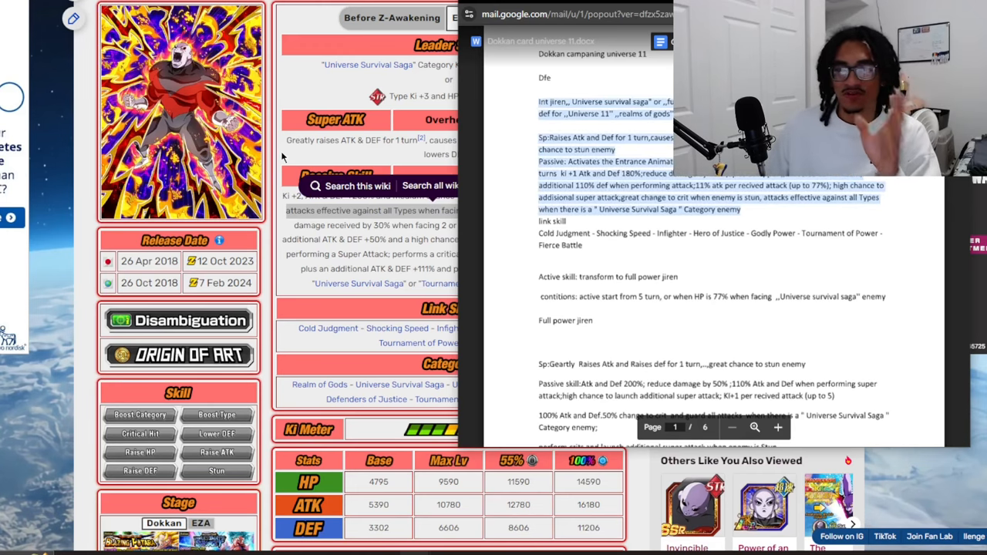
left_click(501, 17)
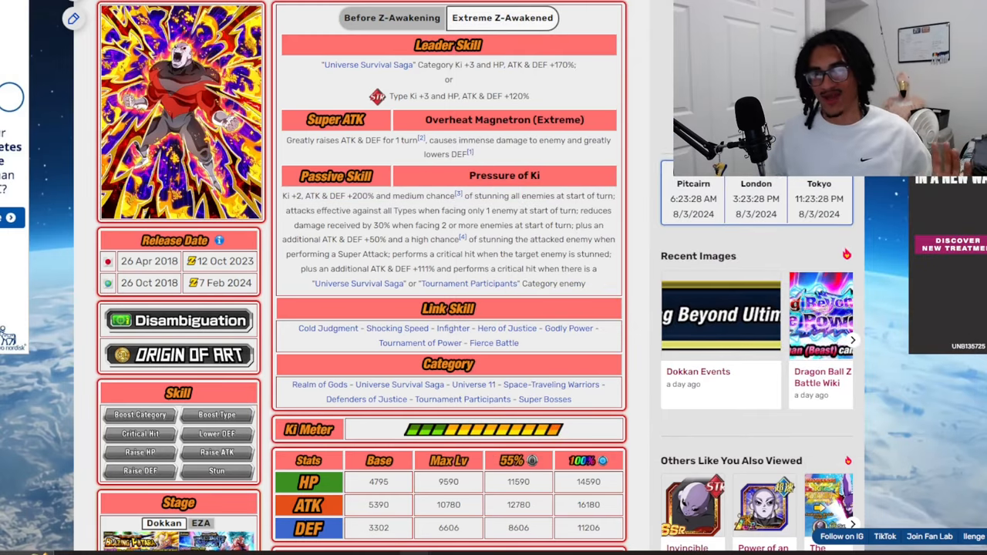
mouse_move(164, 80)
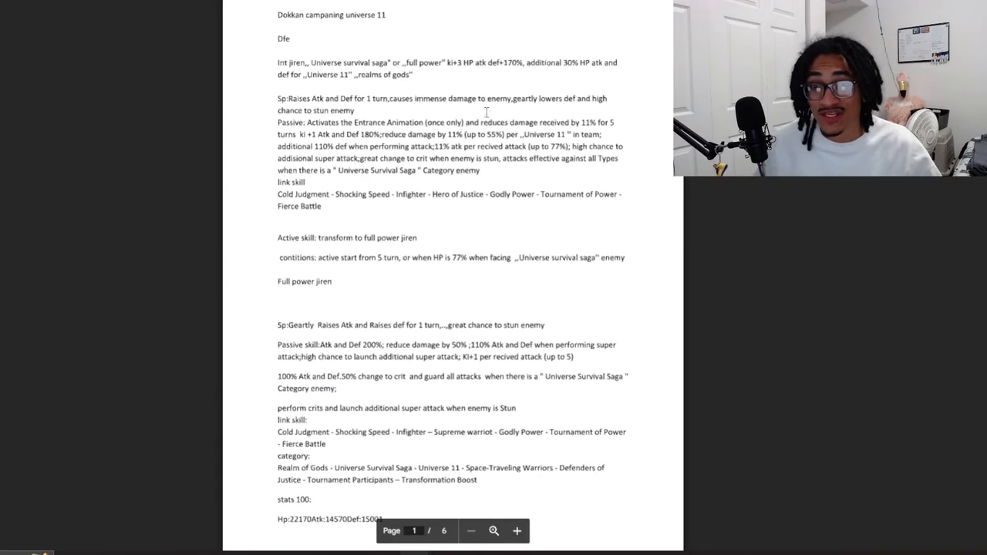
Highlight the 'active start from 5 turn' conditions for transforming into Full Power Jiren.
left_click_drag(487, 98, 575, 98)
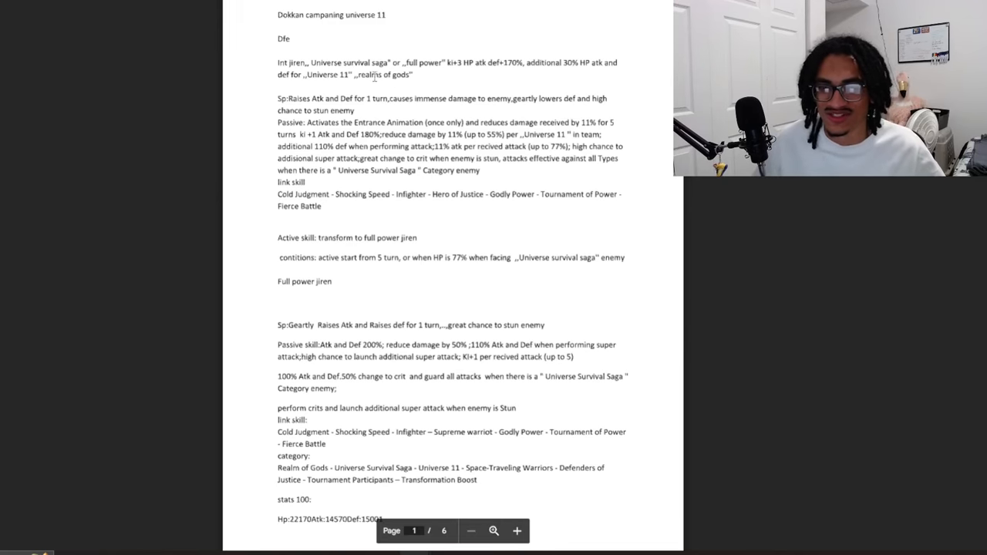
scroll("down", 3)
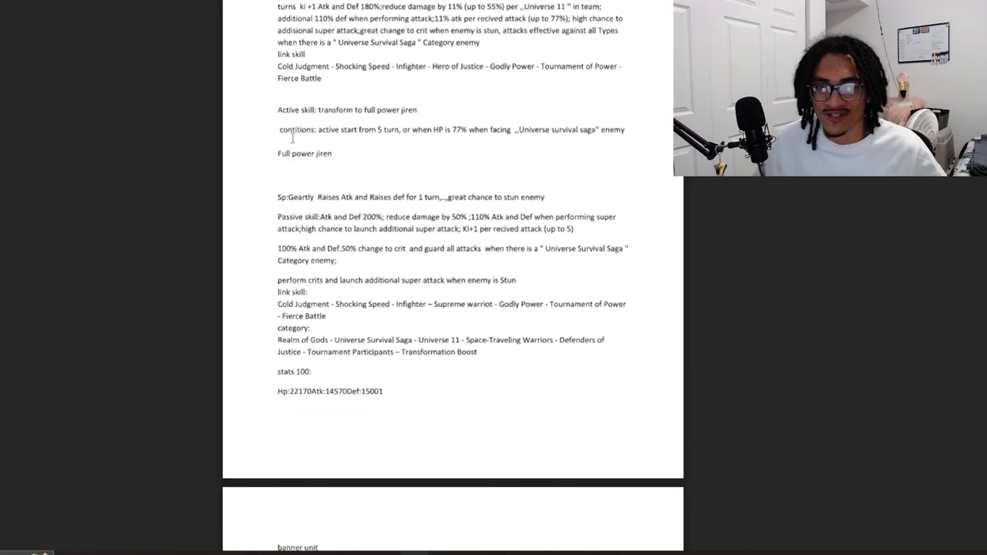
left_click_drag(279, 130, 540, 129)
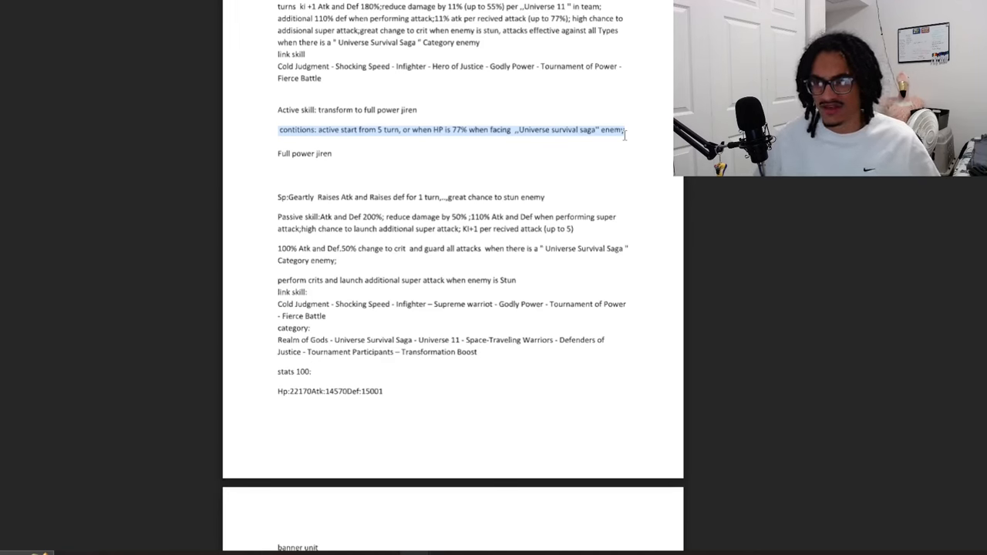
mouse_move(649, 129)
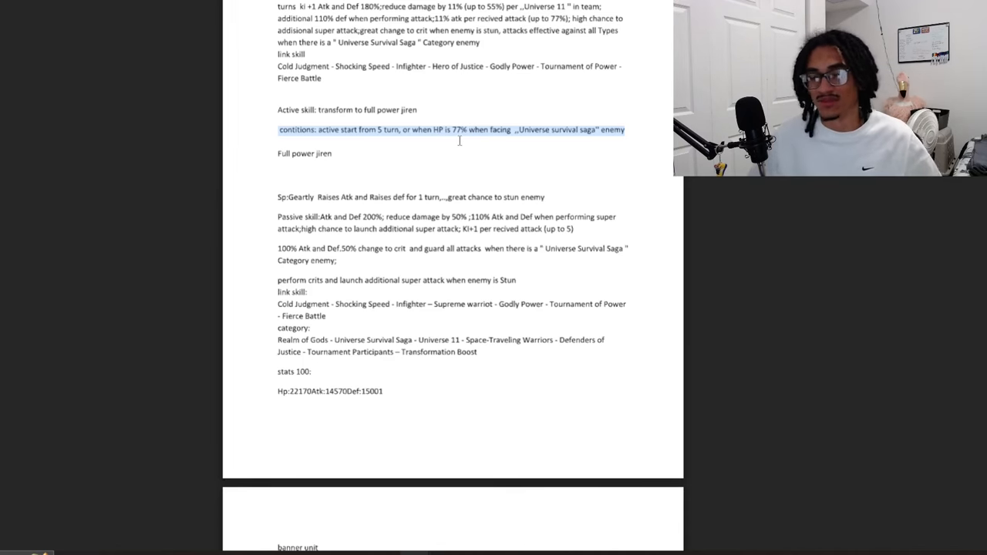
Highlight Full Power Jiren's super attack line and its passive skill paragraphs.
scroll("down", 3)
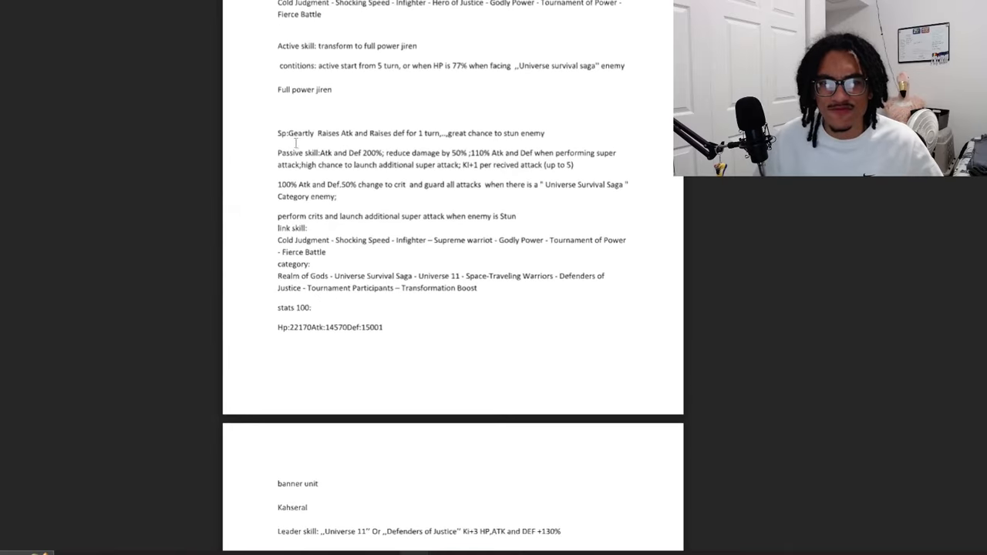
left_click_drag(278, 133, 543, 132)
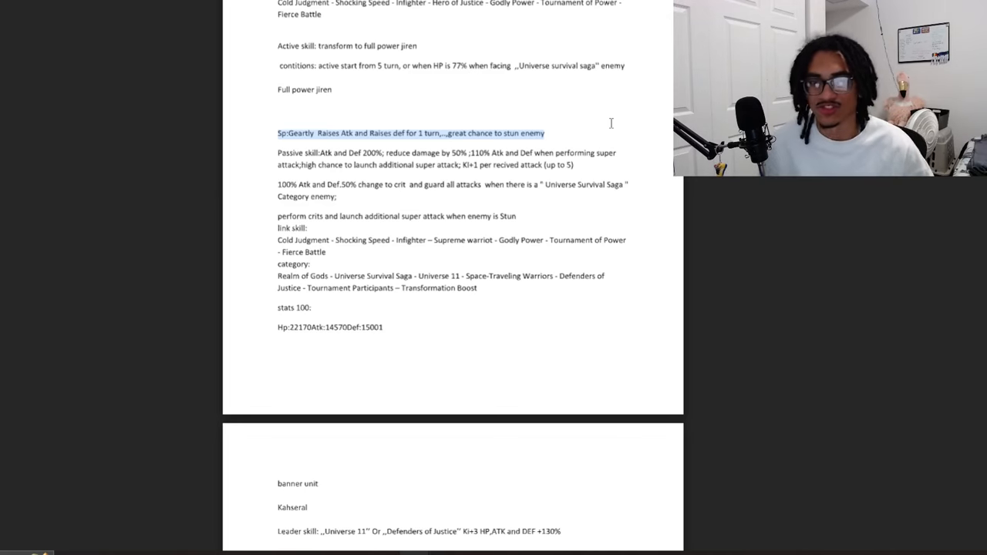
left_click_drag(278, 133, 336, 196)
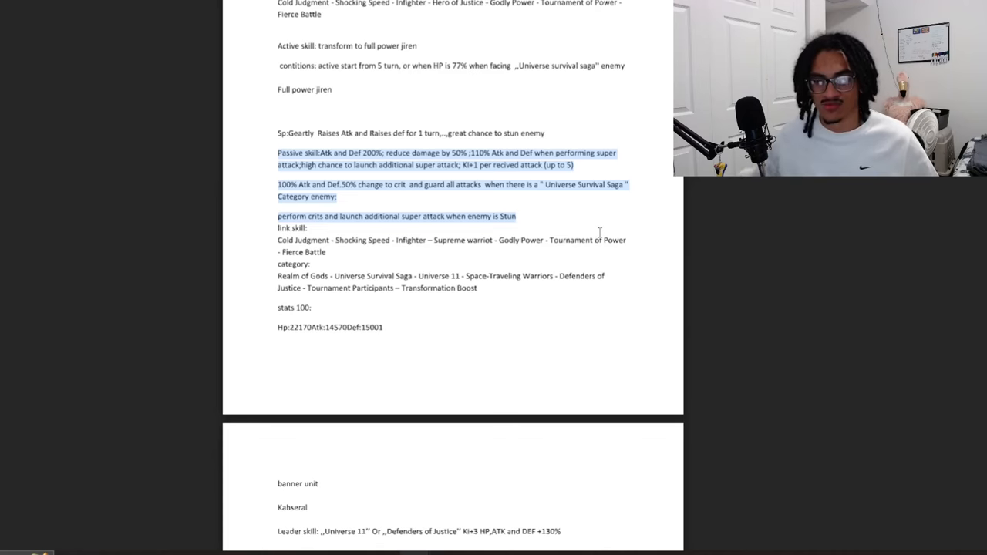
scroll("down", 3)
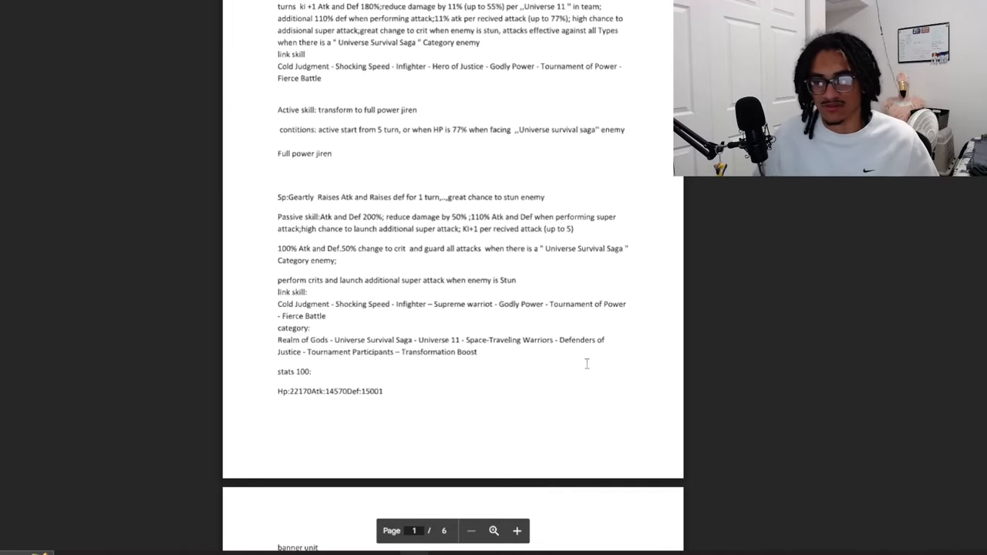
Highlight the line about crits and additional super attacks against stunned enemies.
left_click_drag(550, 304, 627, 304)
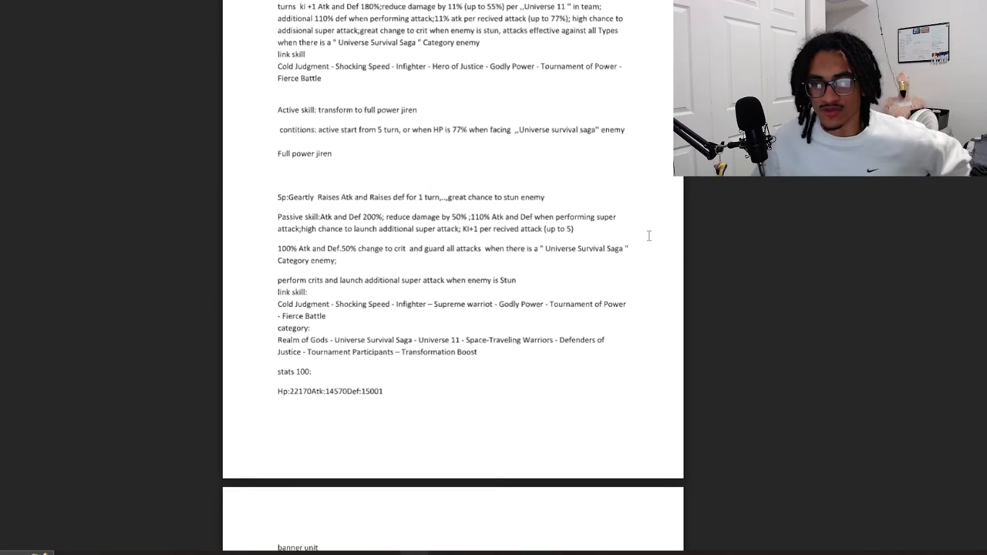
left_click_drag(278, 249, 338, 260)
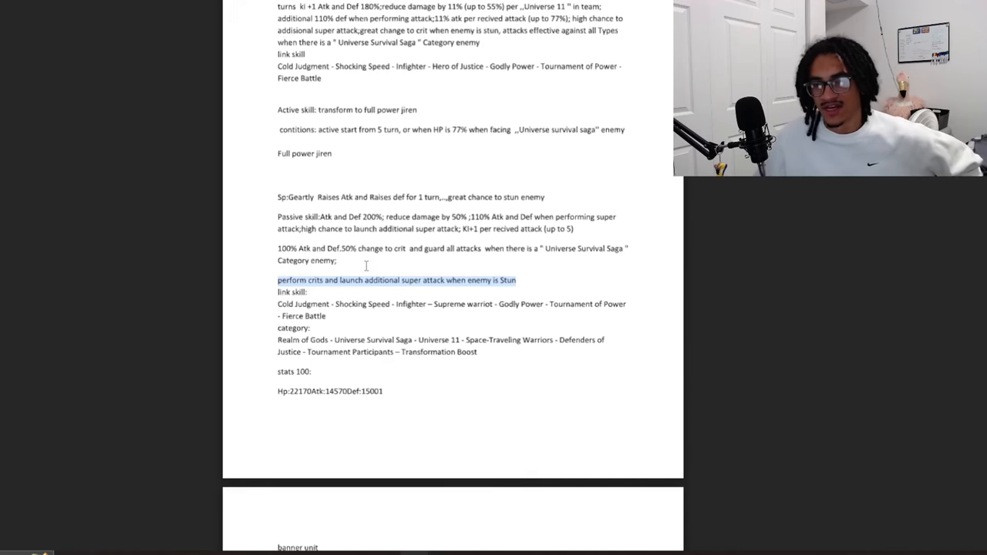
mouse_move(330, 235)
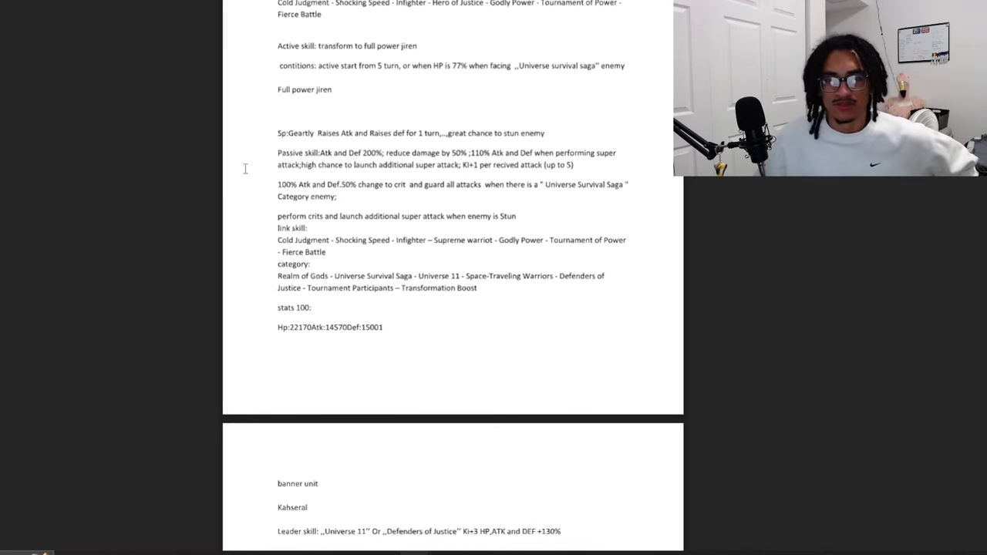
Select the 'Hp:22170 Atk:14570 Def:15001' line under stats 100.
left_click_drag(332, 184, 404, 184)
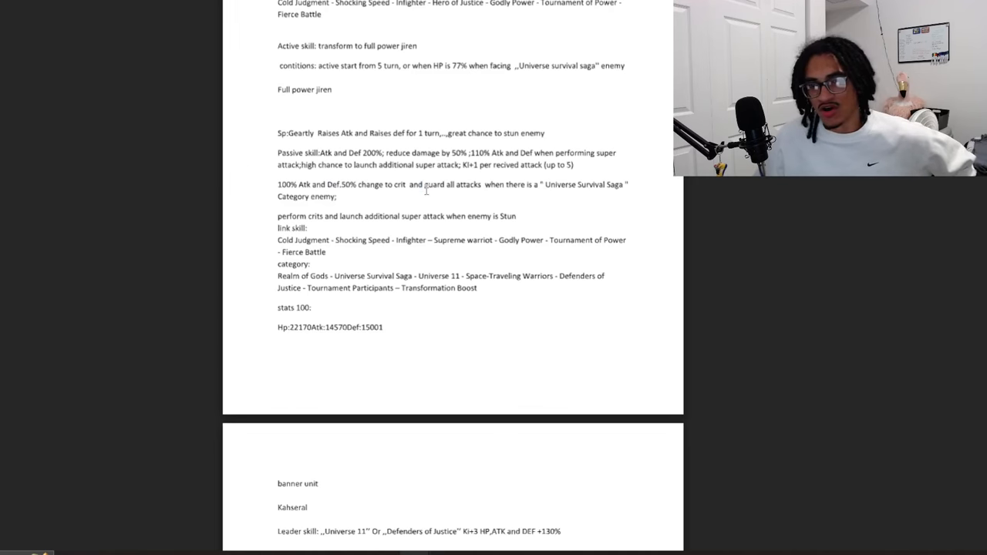
double_click(426, 185)
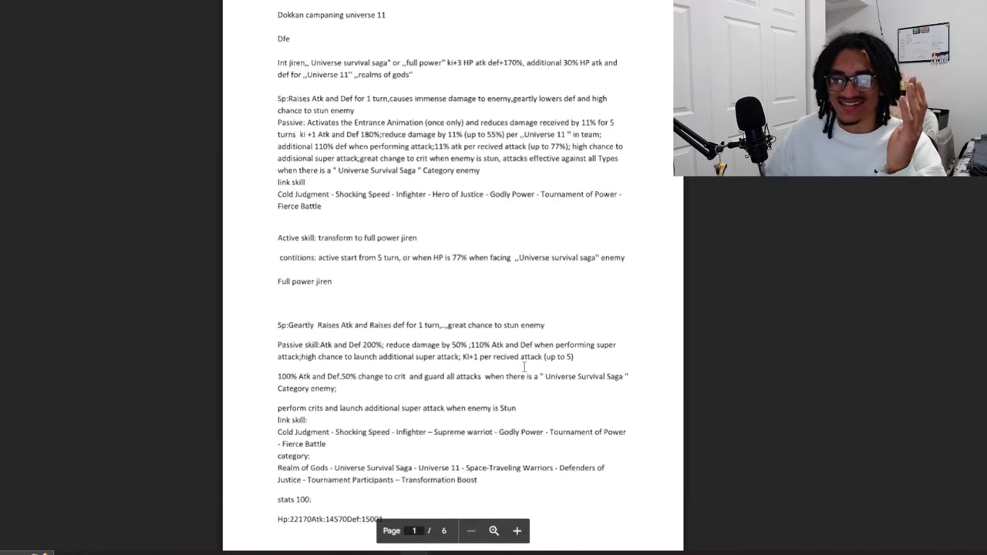
scroll("down", 3)
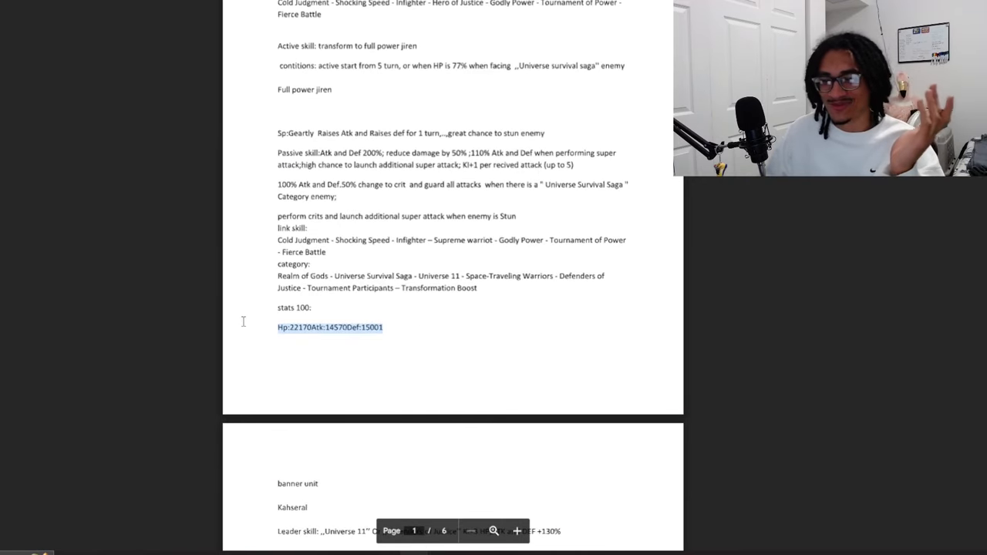